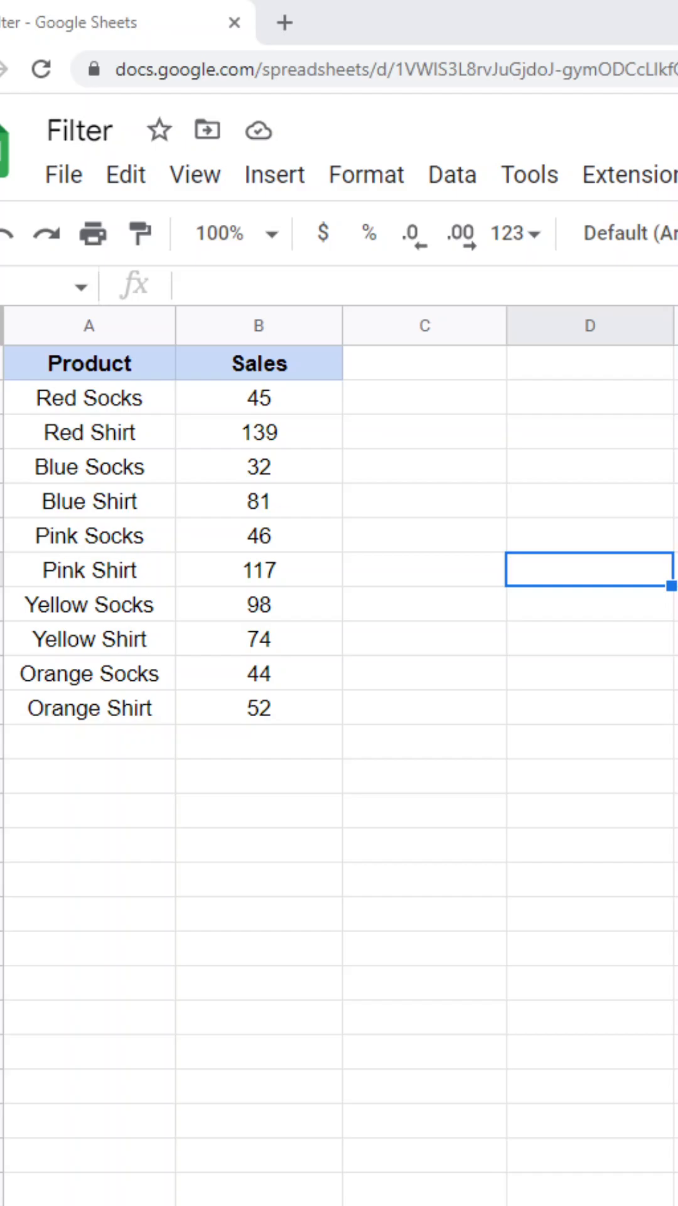
{"action": "mouse_move", "coordinate": [242, 723]}
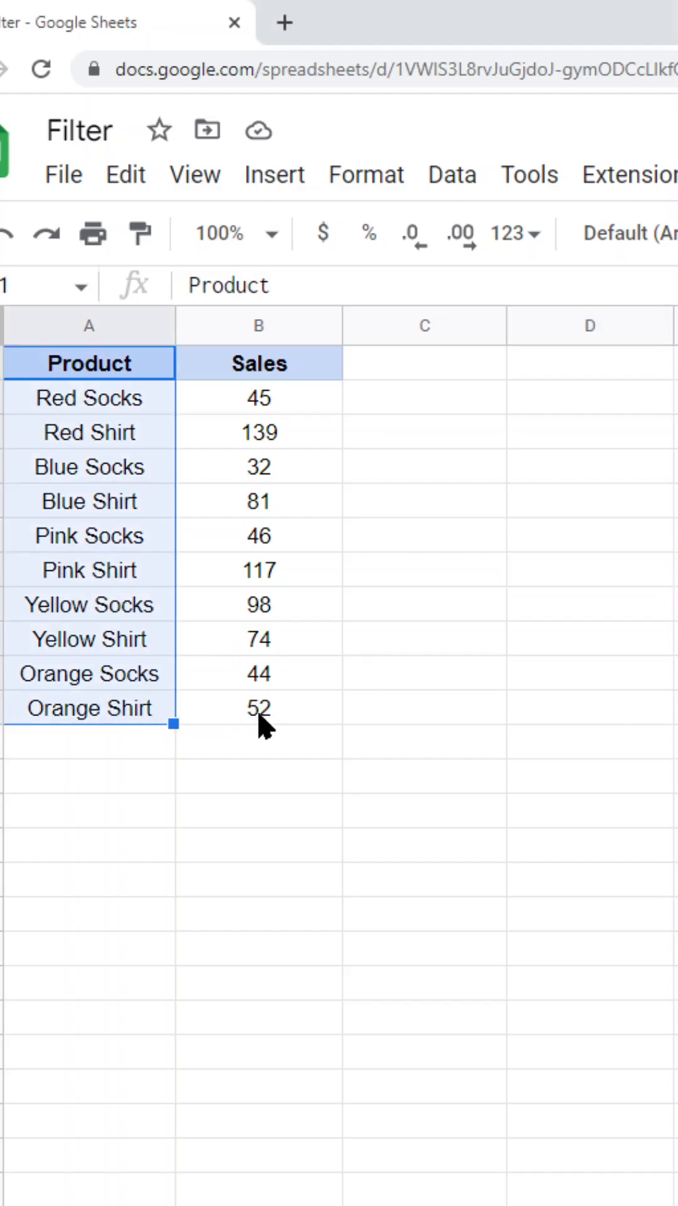
Step: Turn on a filter for the Product/Sales table from the Data menu
{"action": "left_click", "coordinate": [423, 604]}
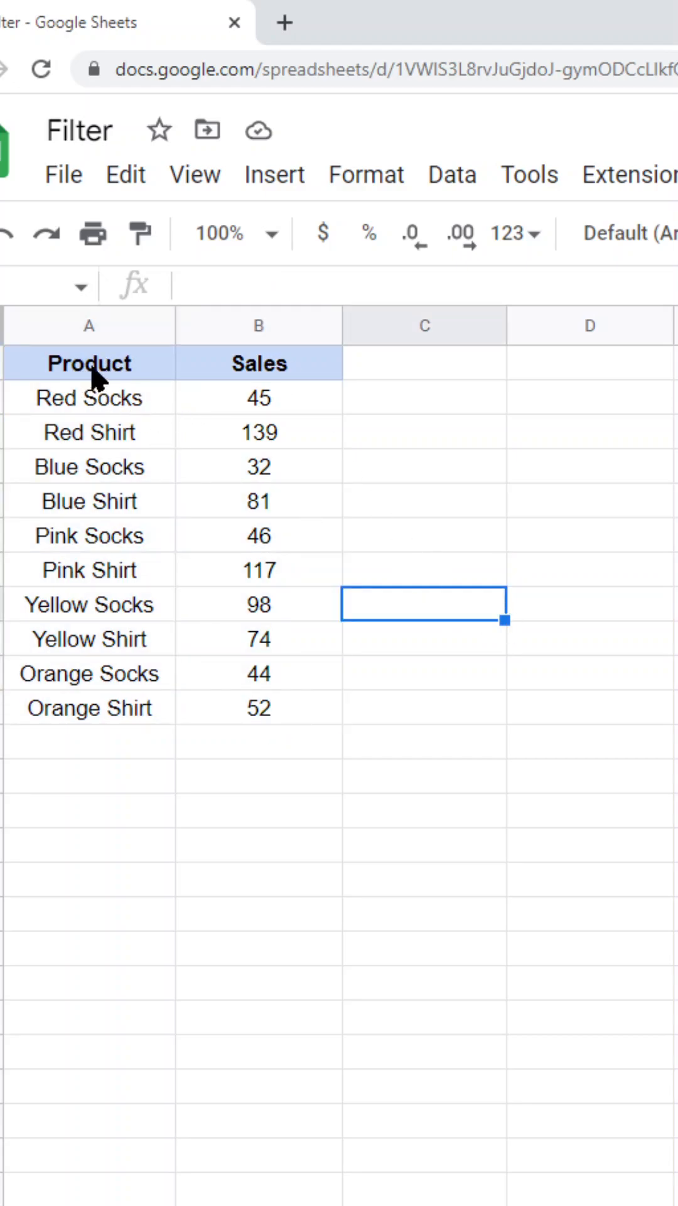
{"action": "left_click", "coordinate": [89, 363]}
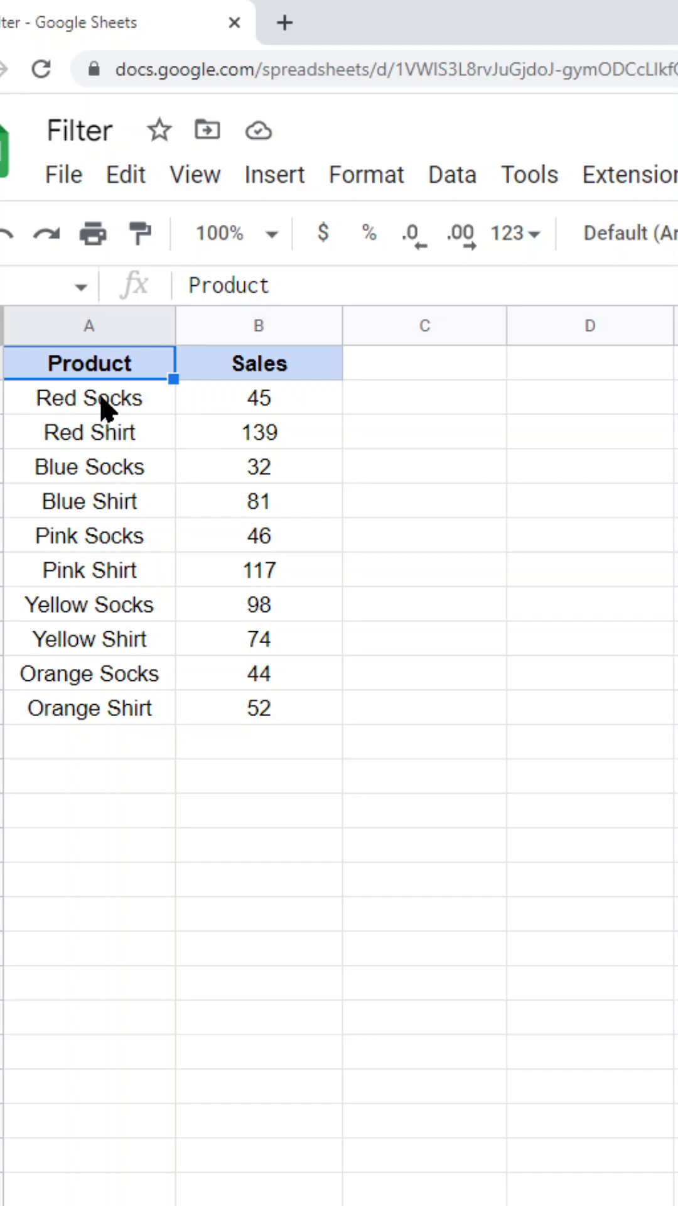
{"action": "mouse_move", "coordinate": [159, 718]}
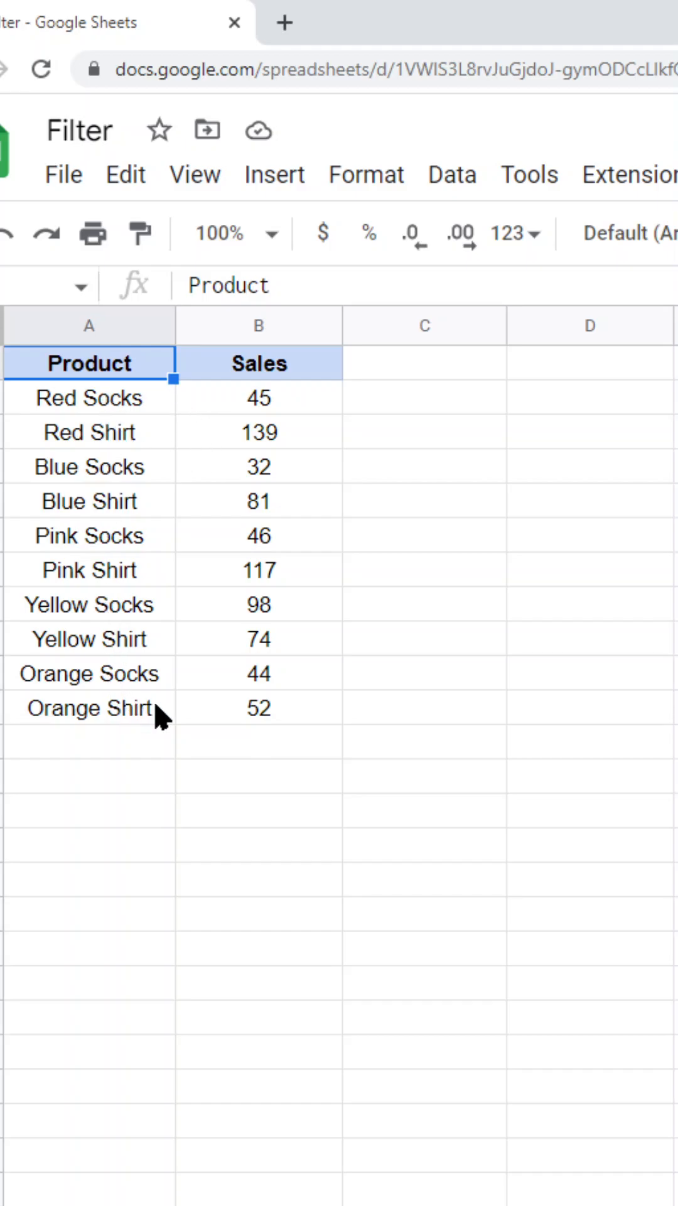
{"action": "mouse_move", "coordinate": [150, 704]}
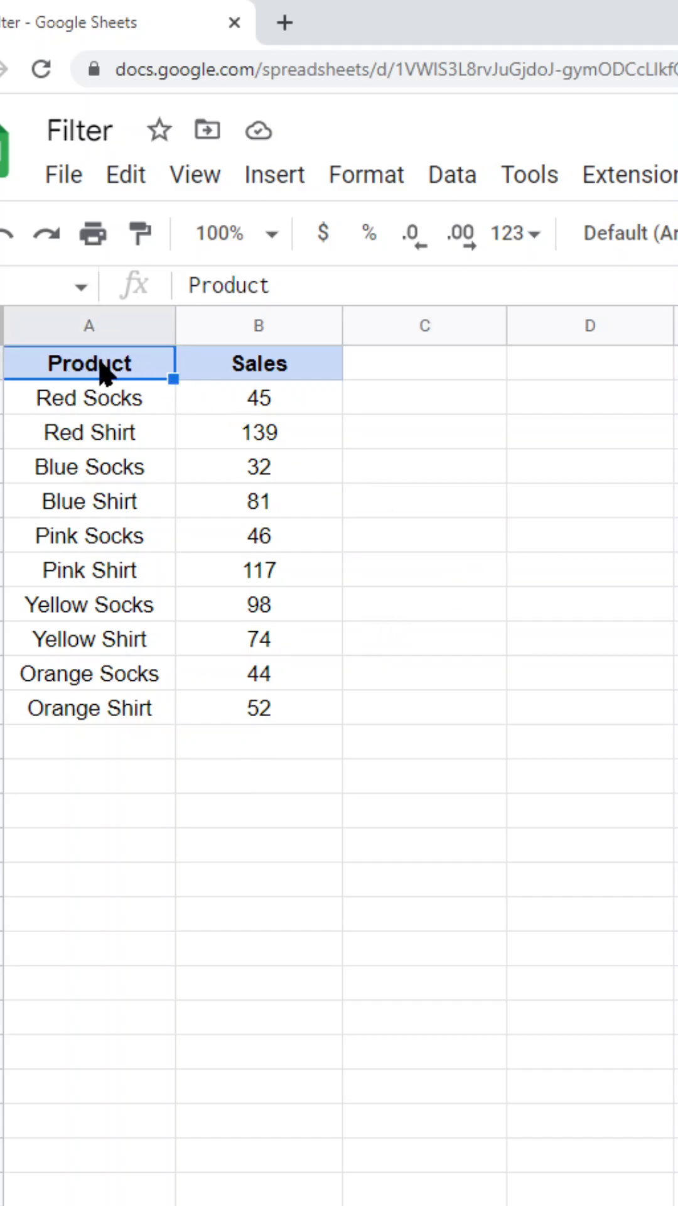
{"action": "mouse_move", "coordinate": [452, 174]}
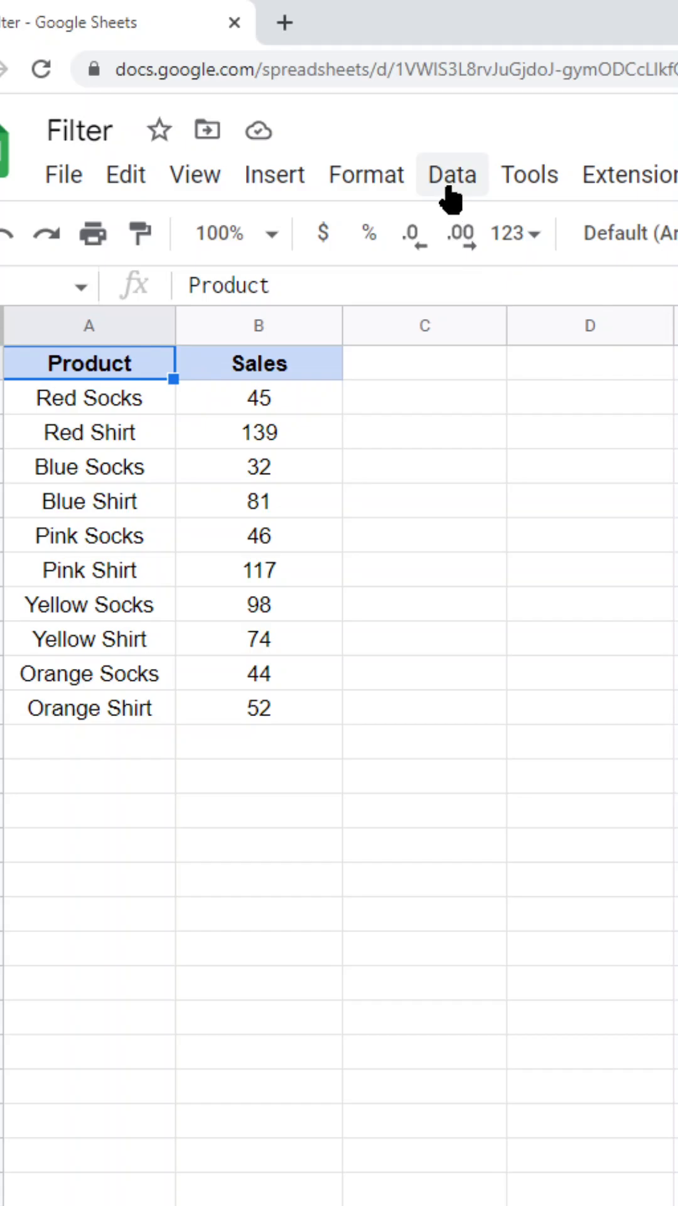
{"action": "left_click", "coordinate": [451, 174]}
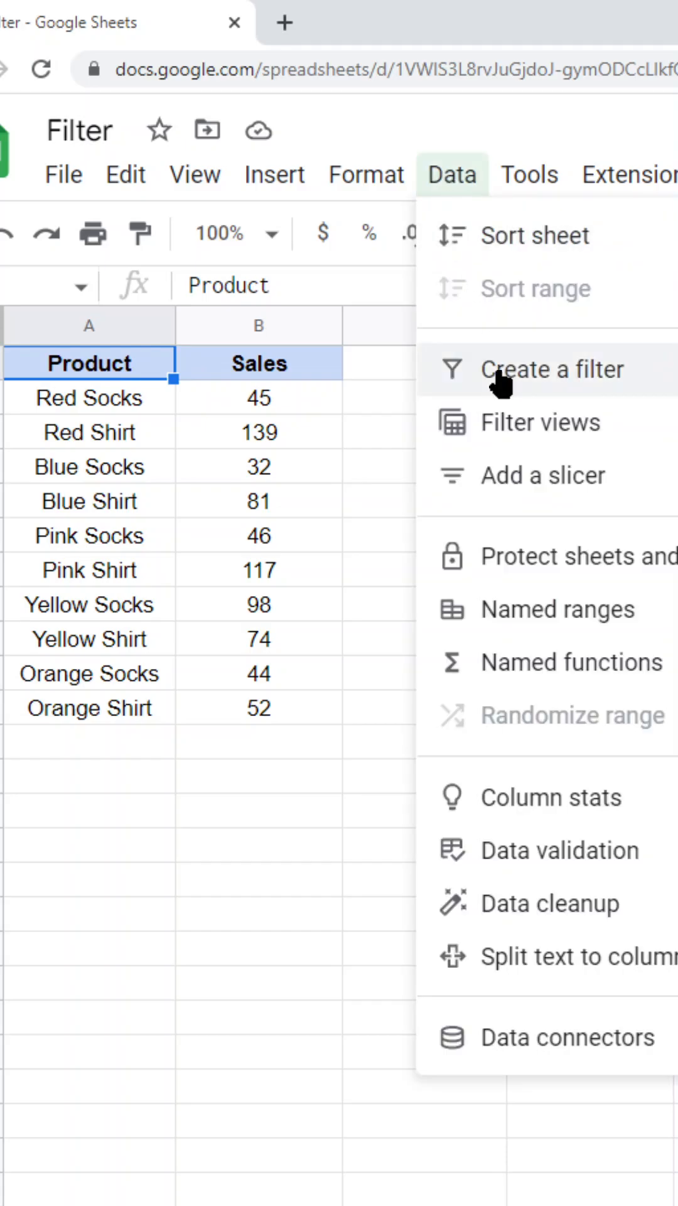
{"action": "left_click", "coordinate": [552, 369]}
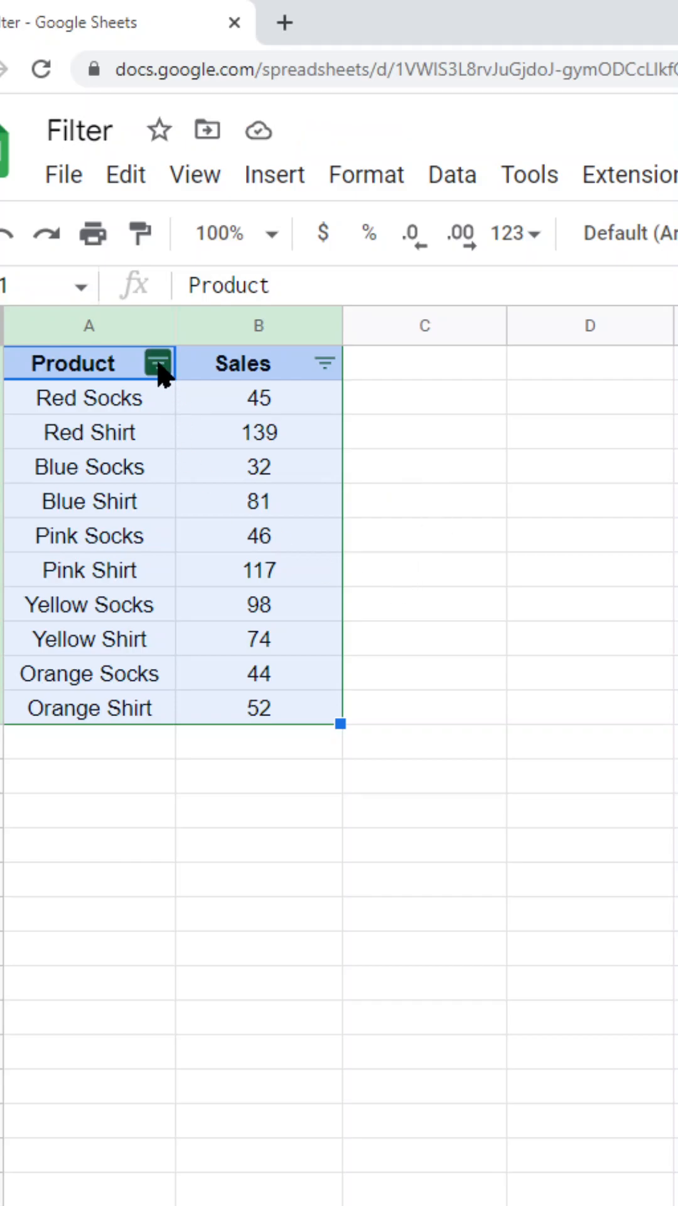
Step: Set the Product column filter to Text contains 'Socks' without confirming yet
{"action": "left_click", "coordinate": [158, 363]}
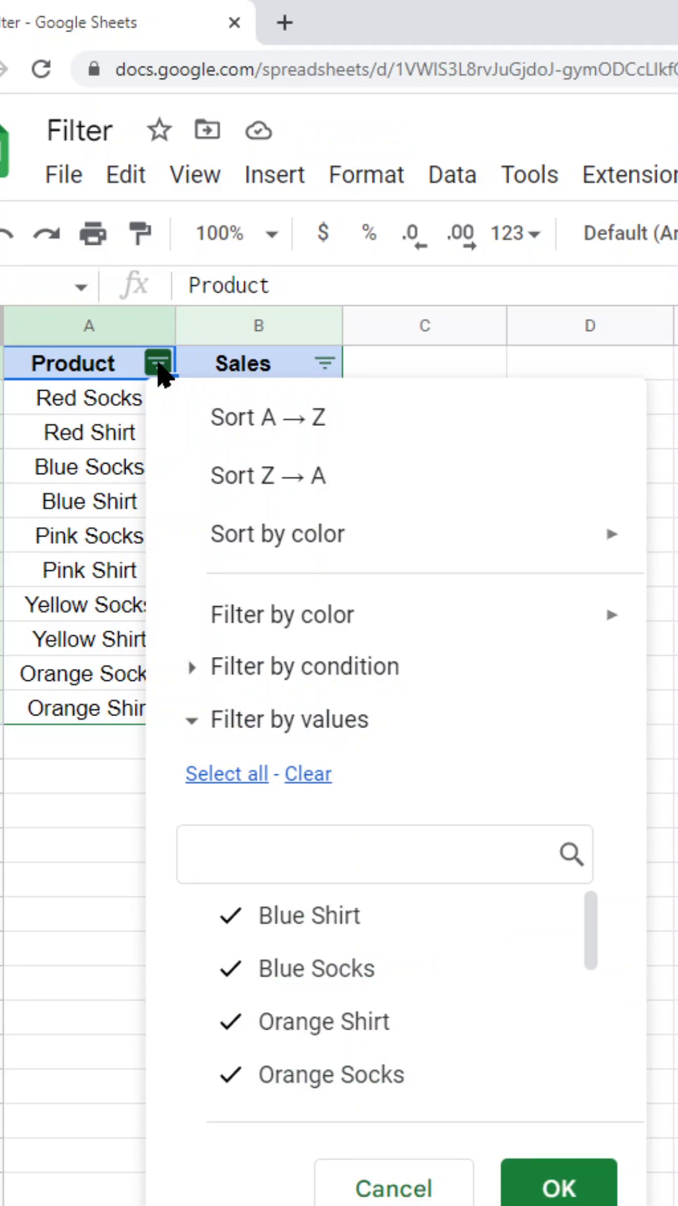
{"action": "left_click", "coordinate": [304, 667]}
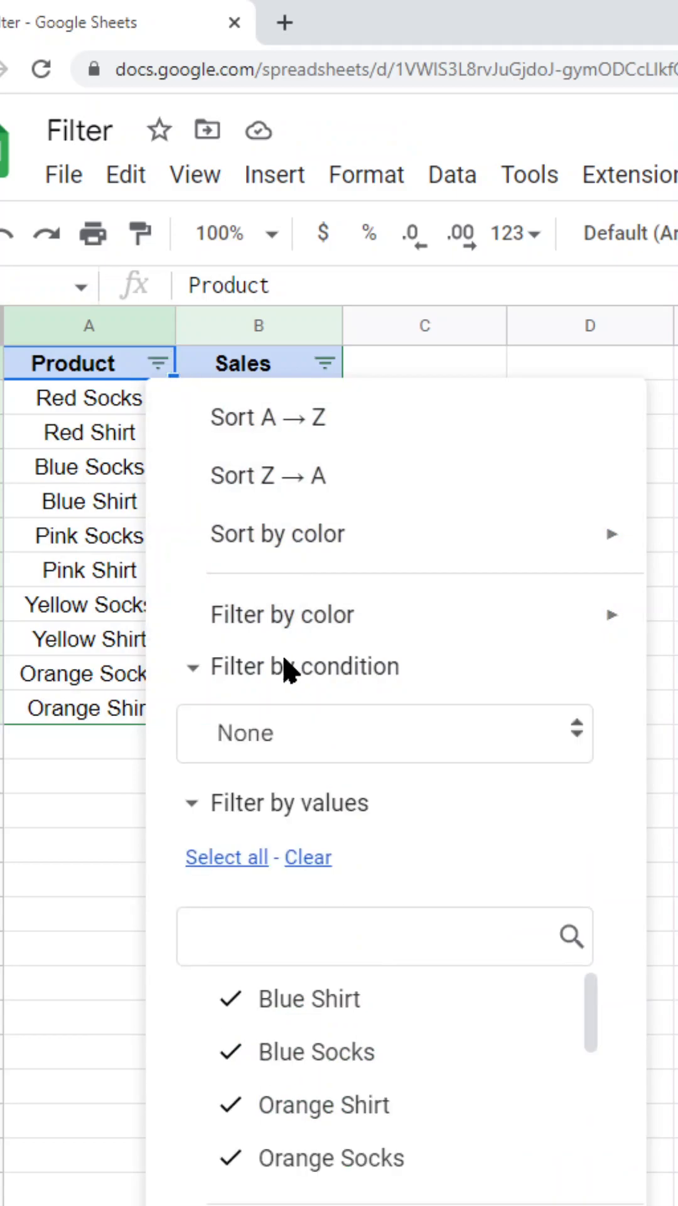
{"action": "left_click", "coordinate": [385, 732]}
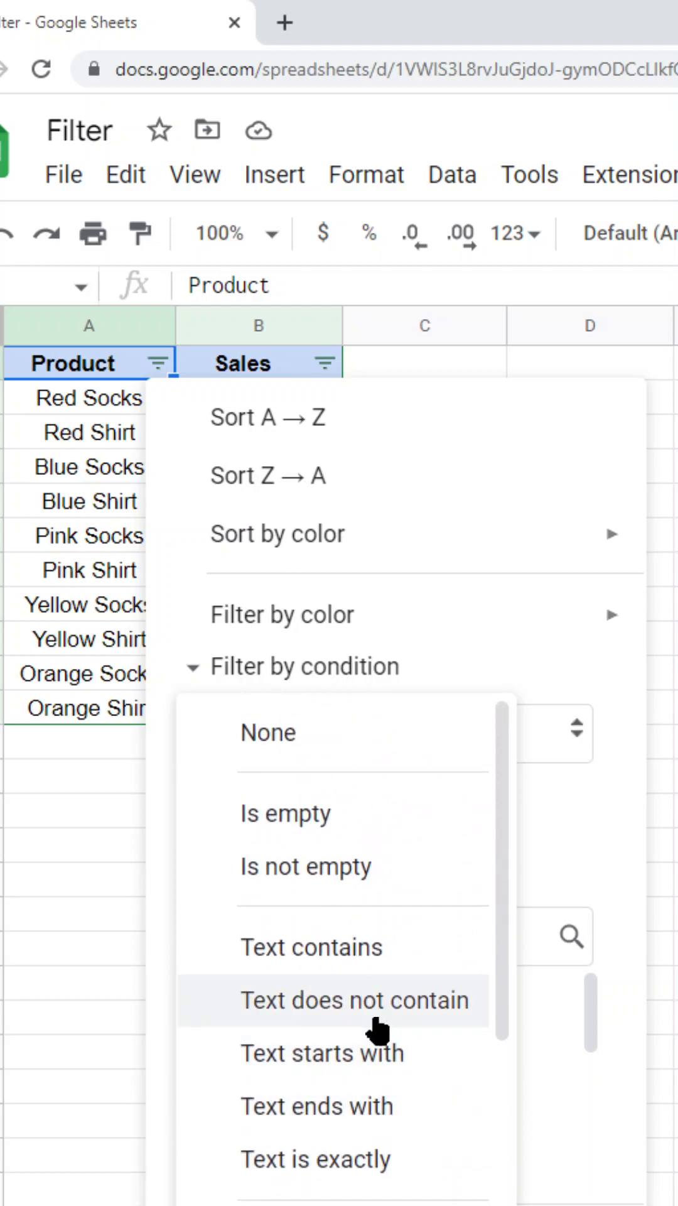
{"action": "mouse_move", "coordinate": [348, 946]}
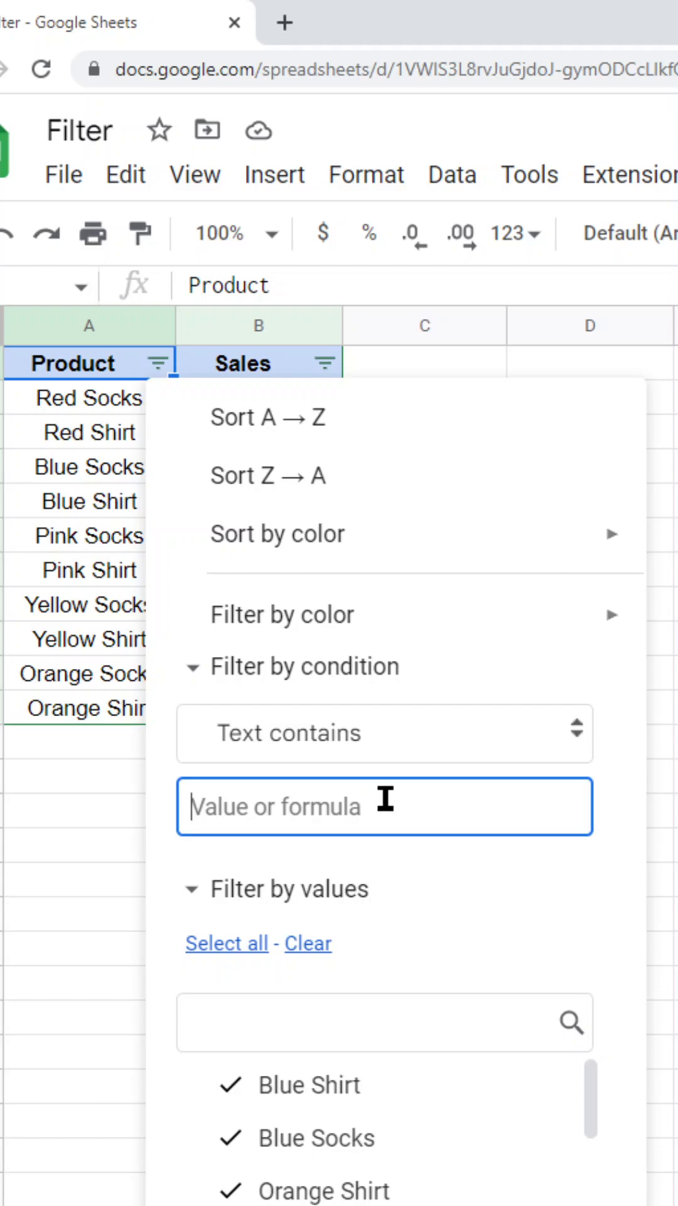
{"action": "type", "text": "Socks"}
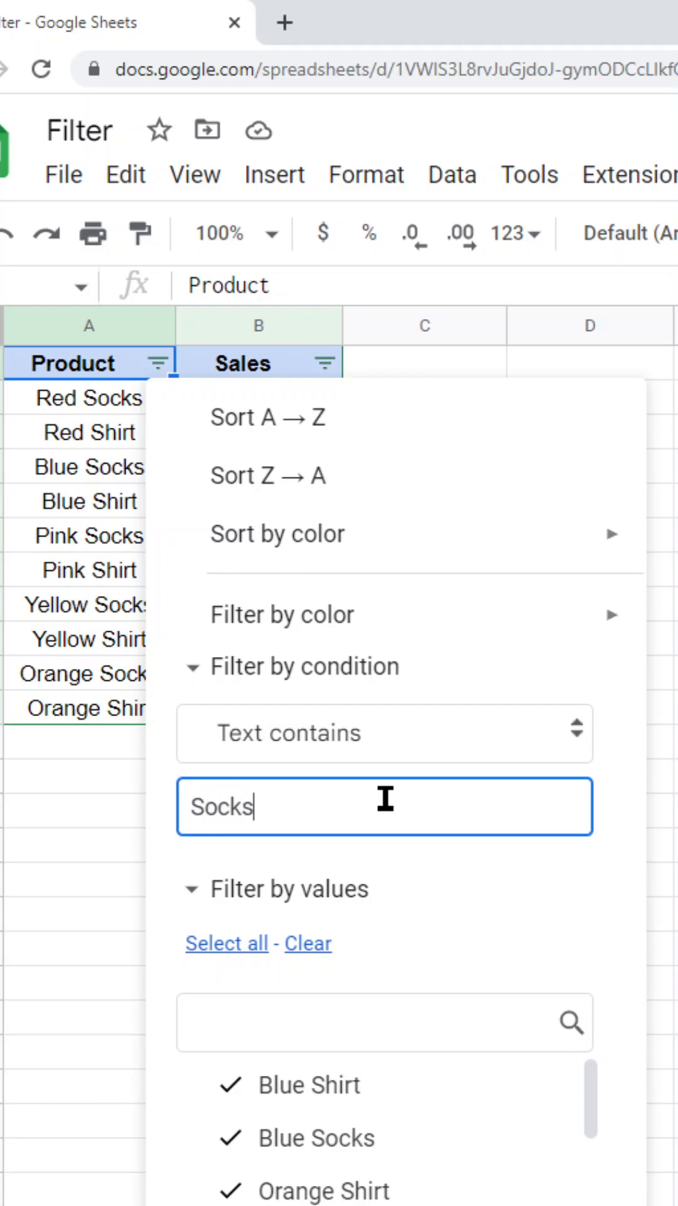